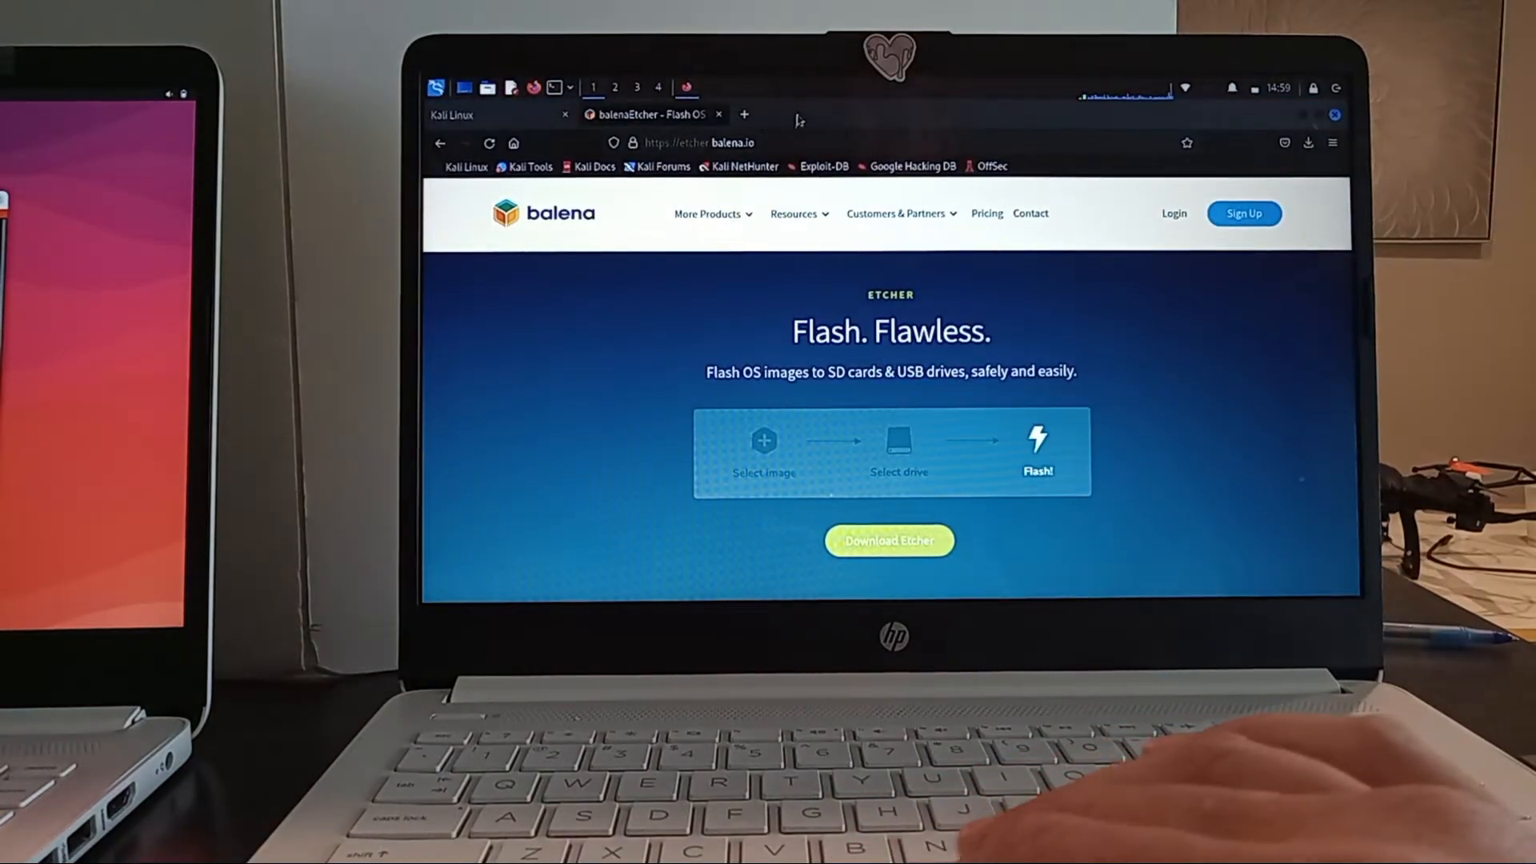
Download the Etcher for Linux x64 AppImage build from the balenaEtcher page, then leave the page.
left_click(707, 213)
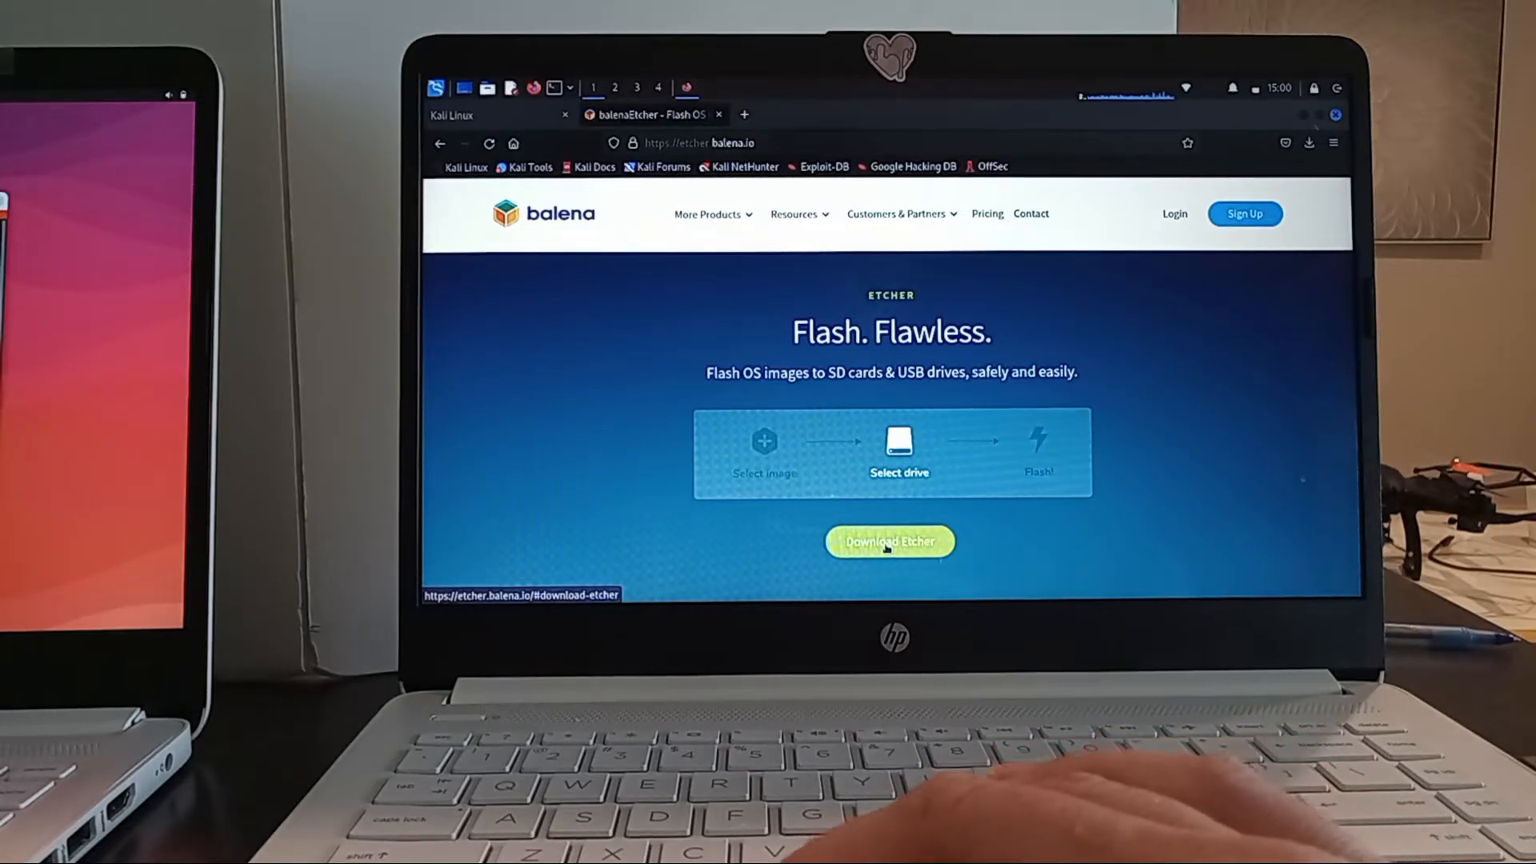
left_click(889, 543)
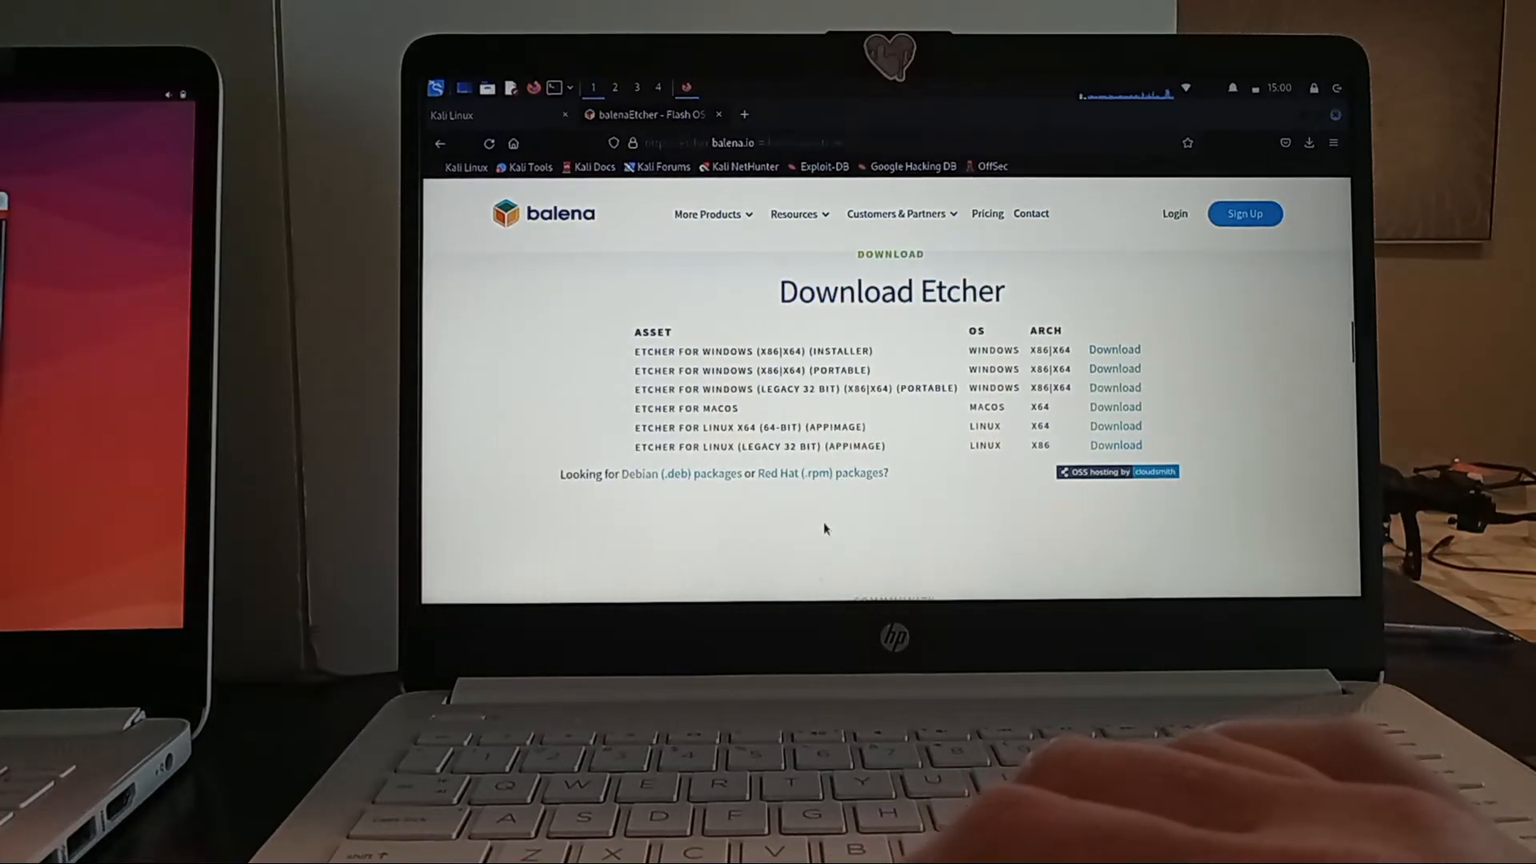
mouse_move(704, 495)
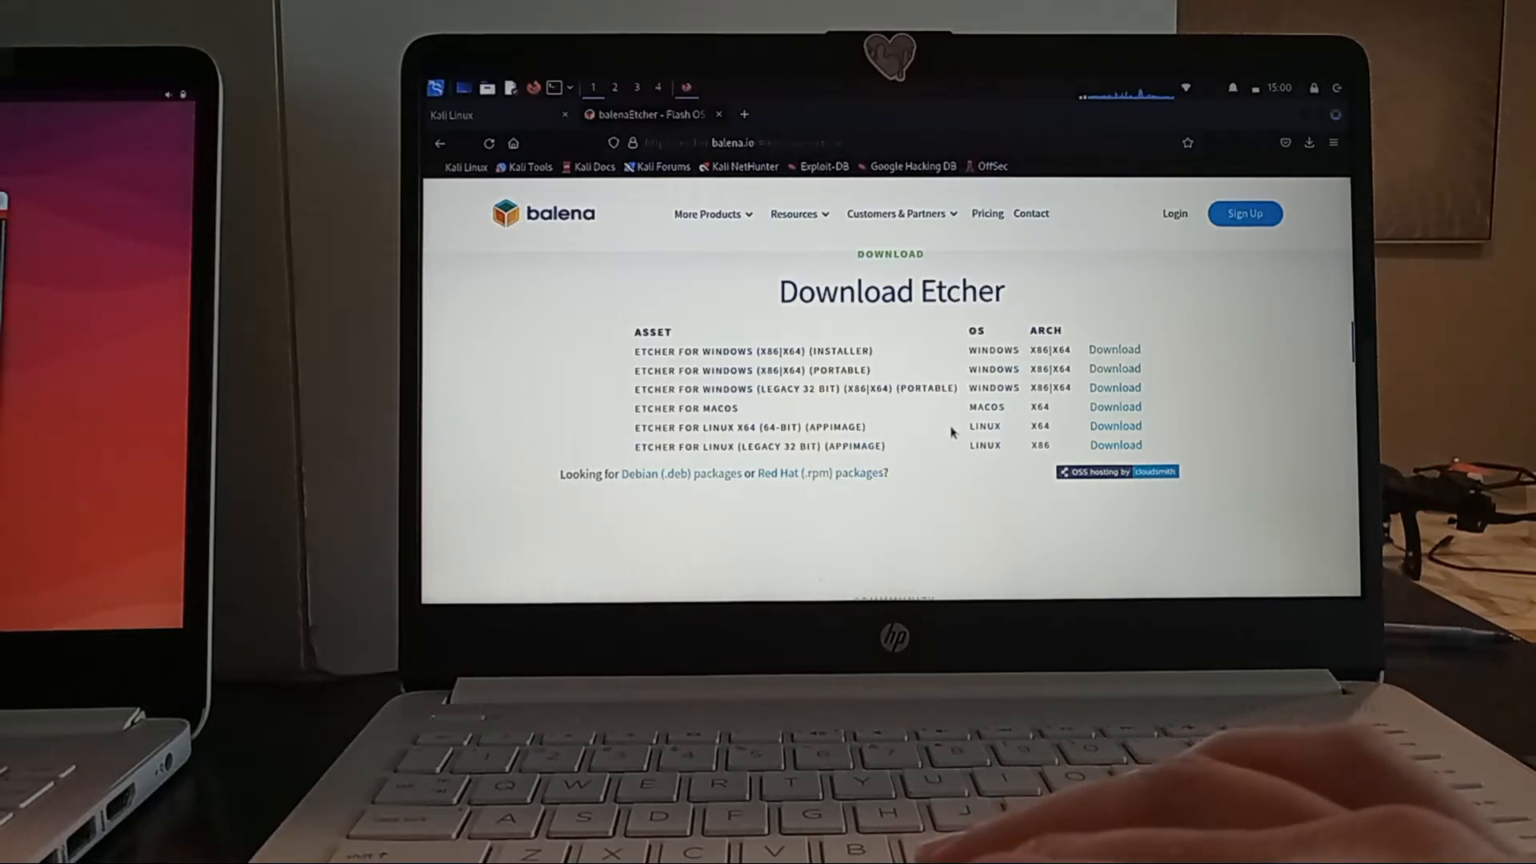
mouse_move(1115, 426)
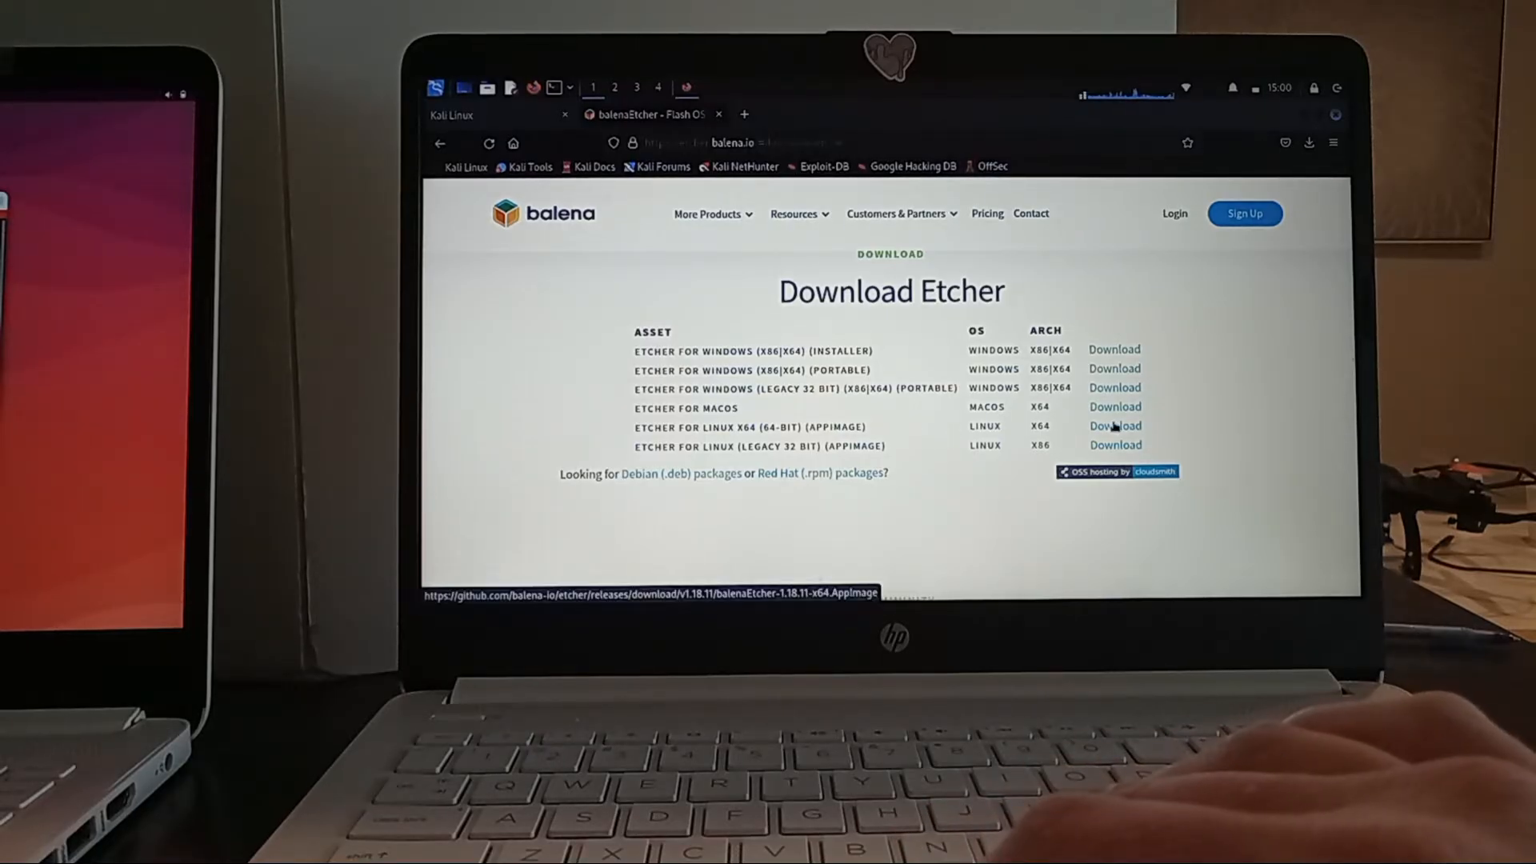
left_click(895, 213)
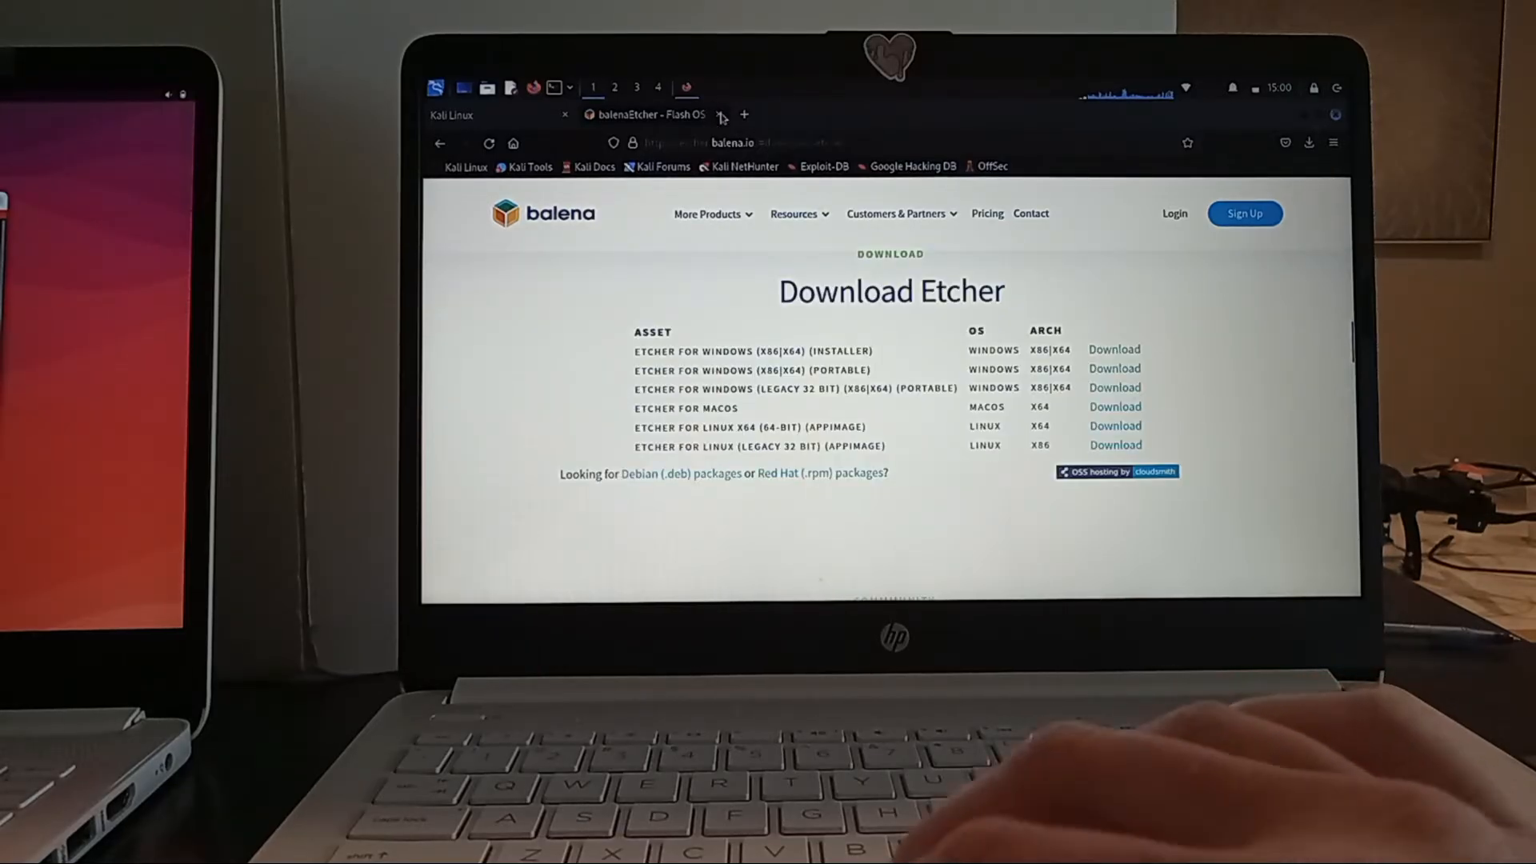
left_click(718, 116)
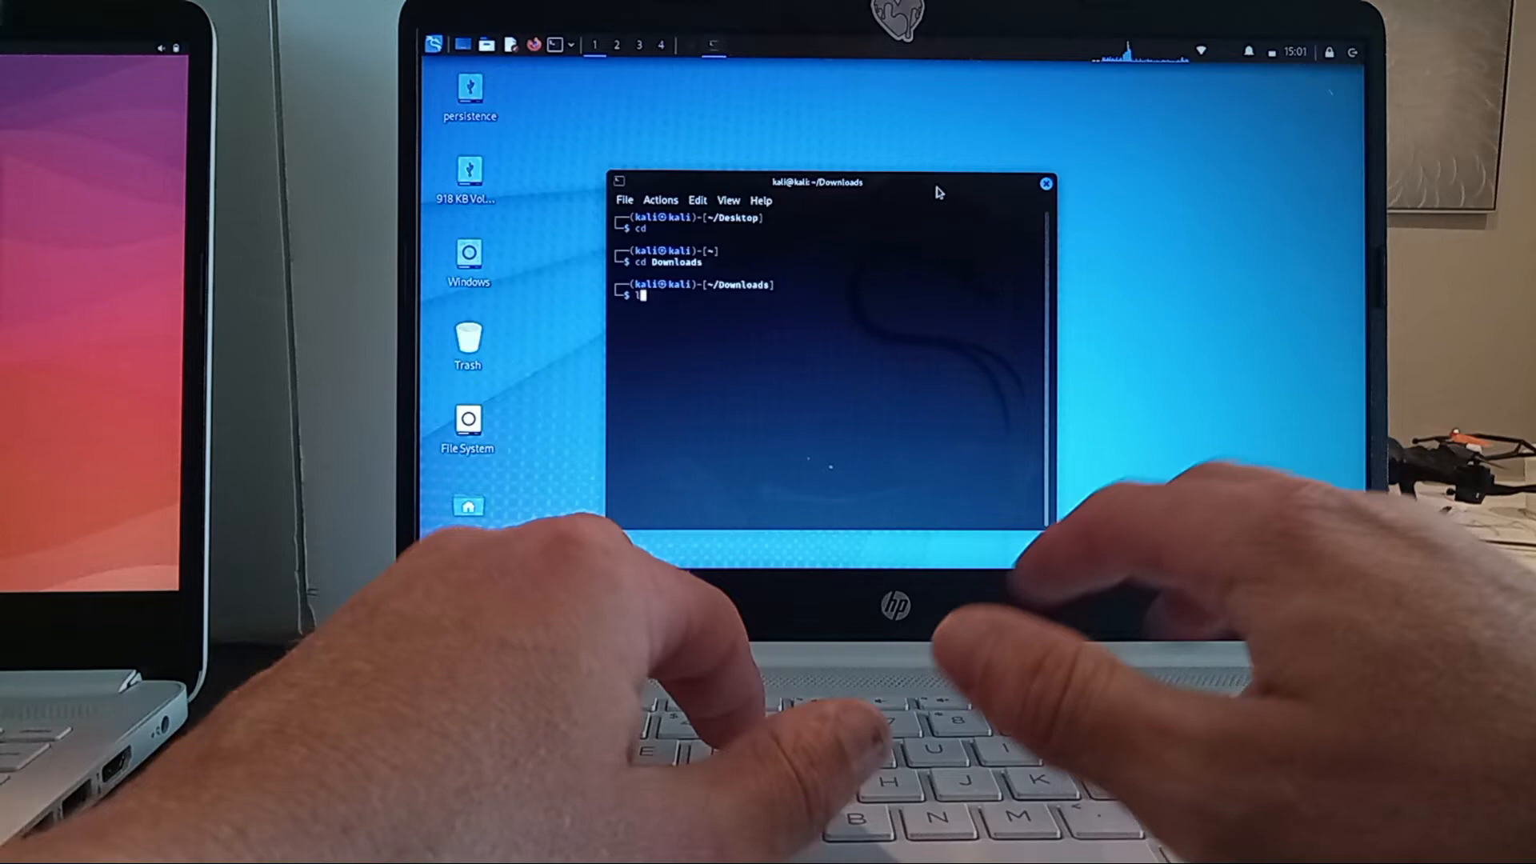
List the Downloads directory and identify balenaEtcher-1.18.11-x64.AppImage as an ELF 64-bit executable with file.
type("ls")
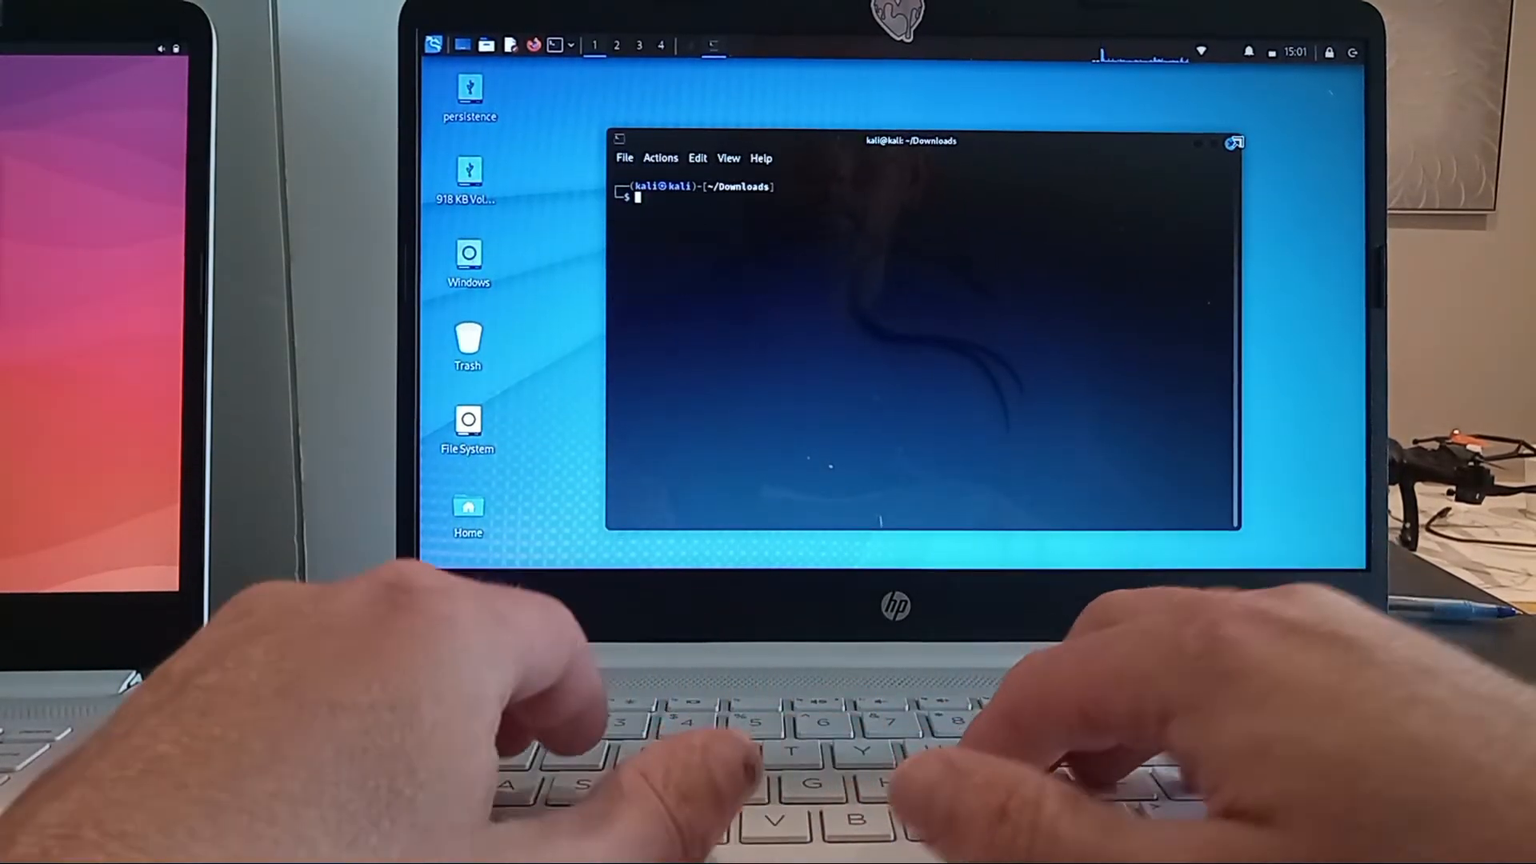
type("ls")
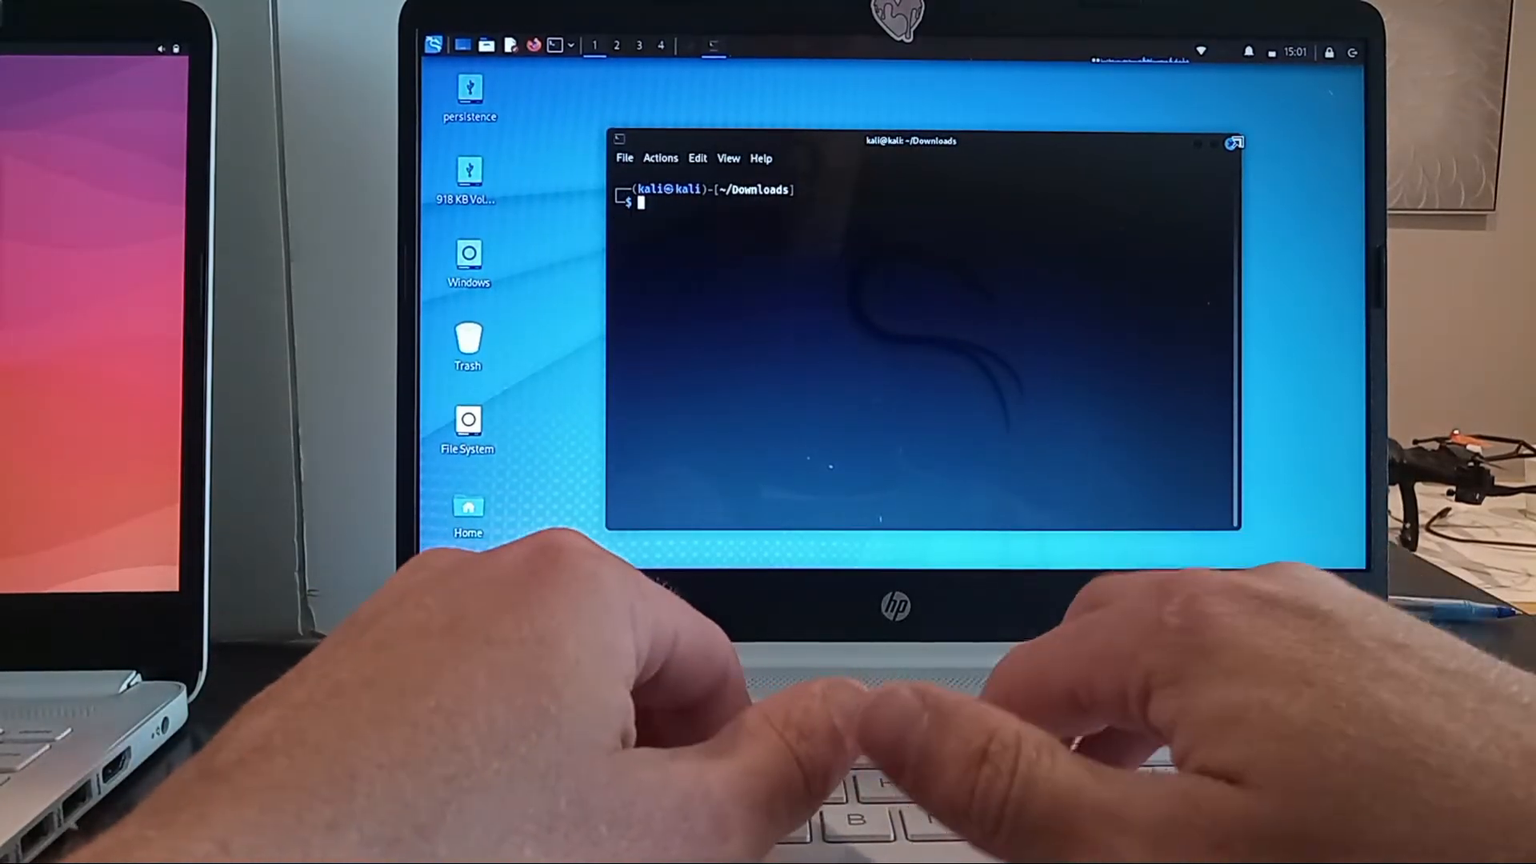
type("ls")
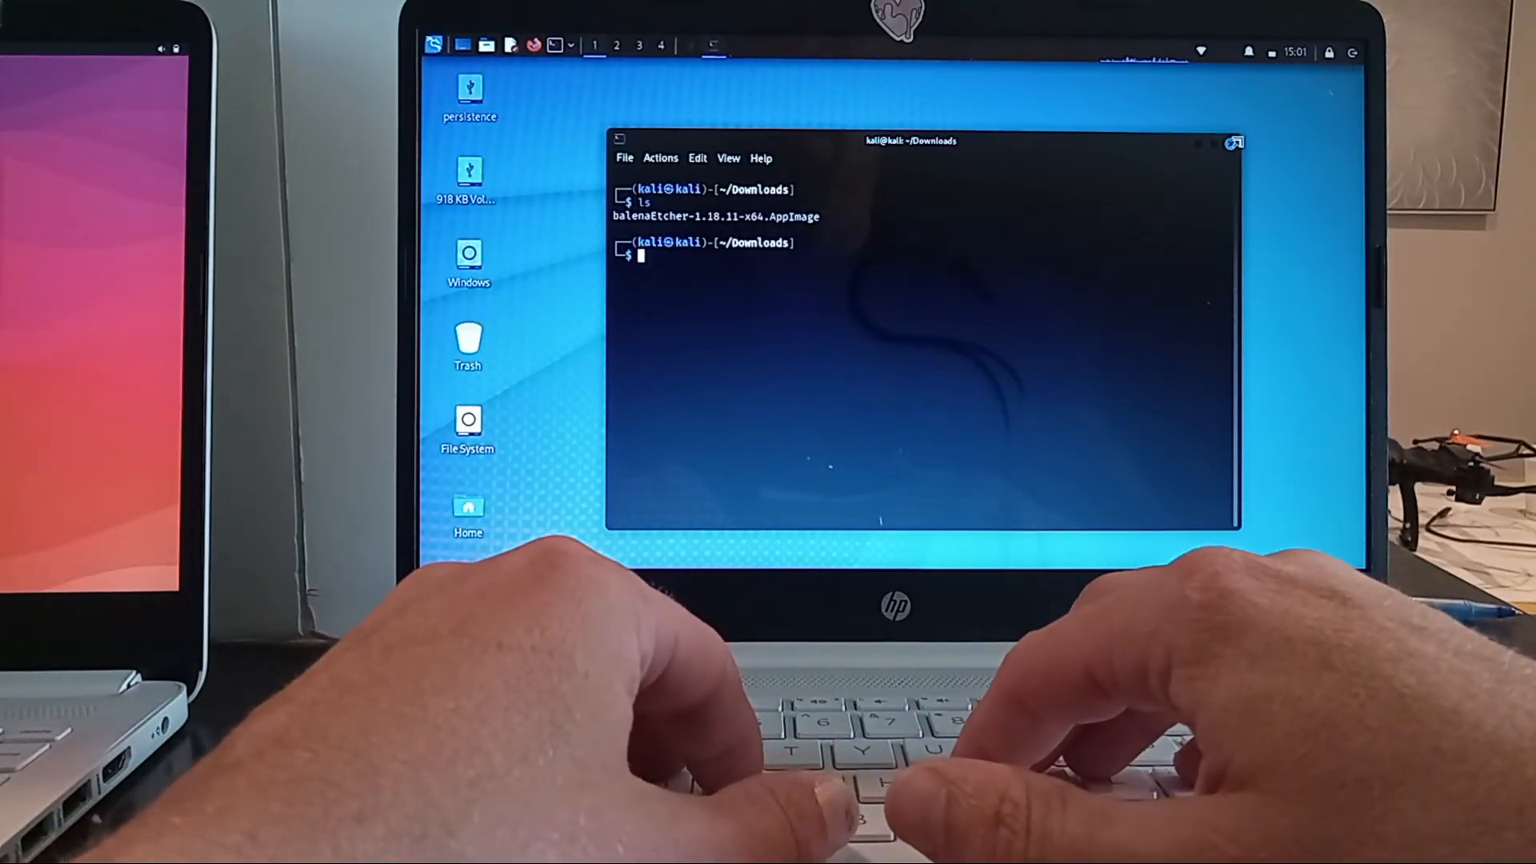
type("if")
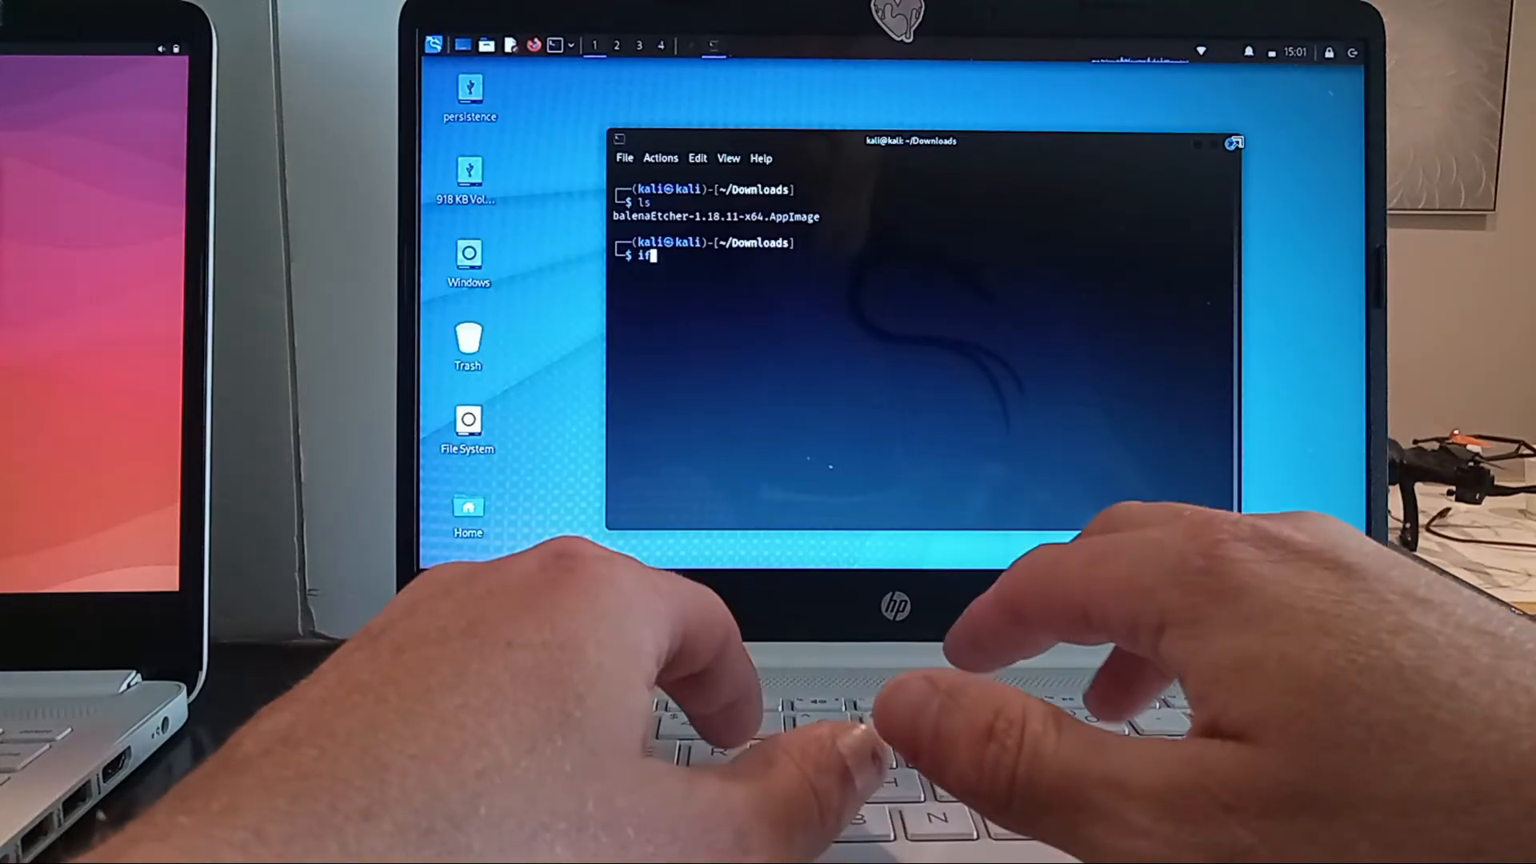
type("file balenaEtcher-1.18.11-x64.AppImage")
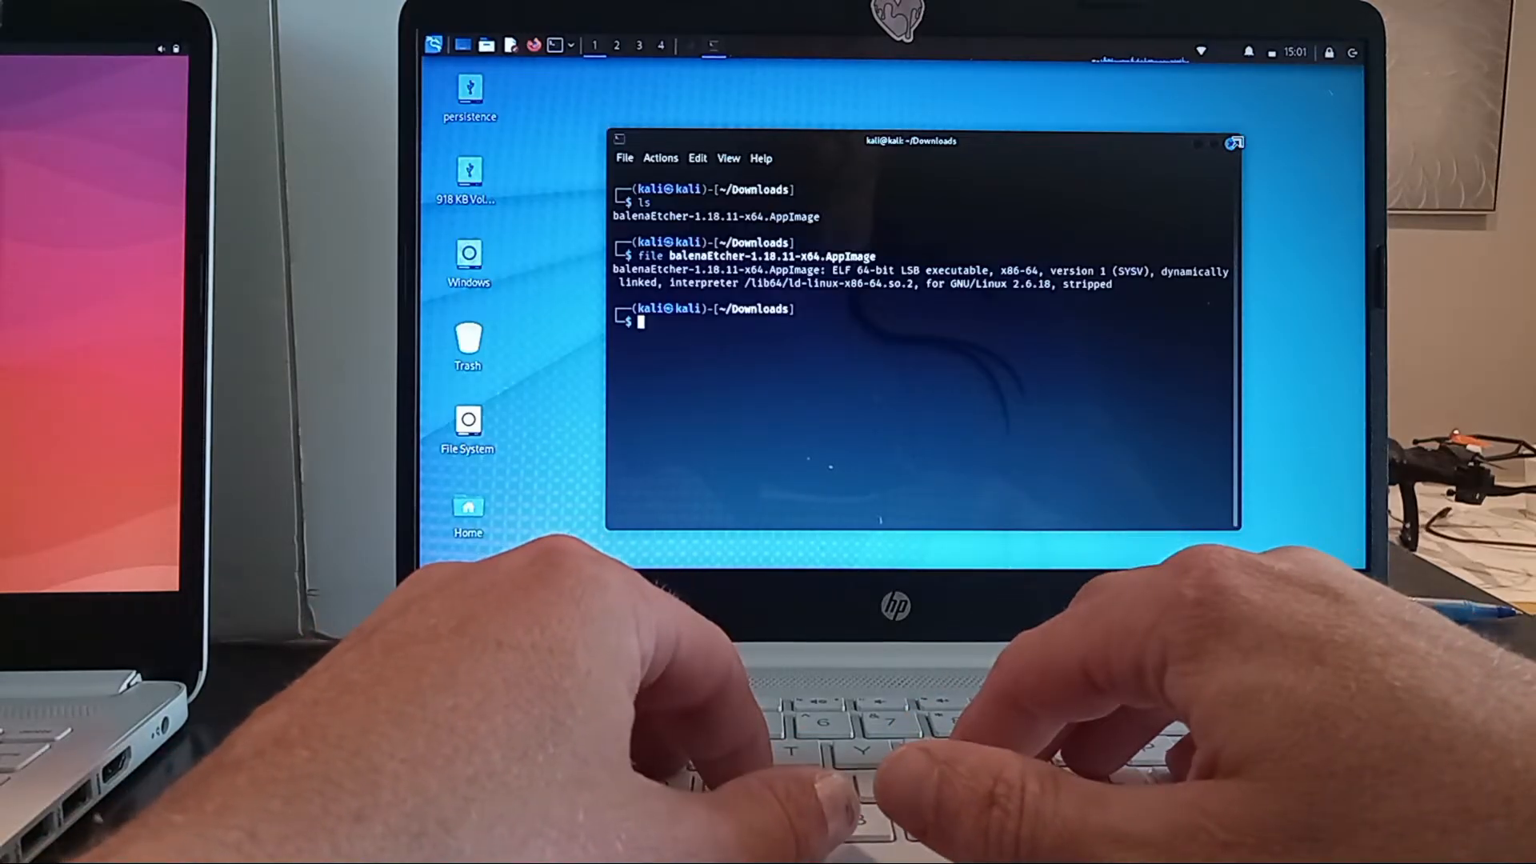
Show the AppImage's rw-r--r-- permissions with ls -lh, then clear the screen.
type("ls")
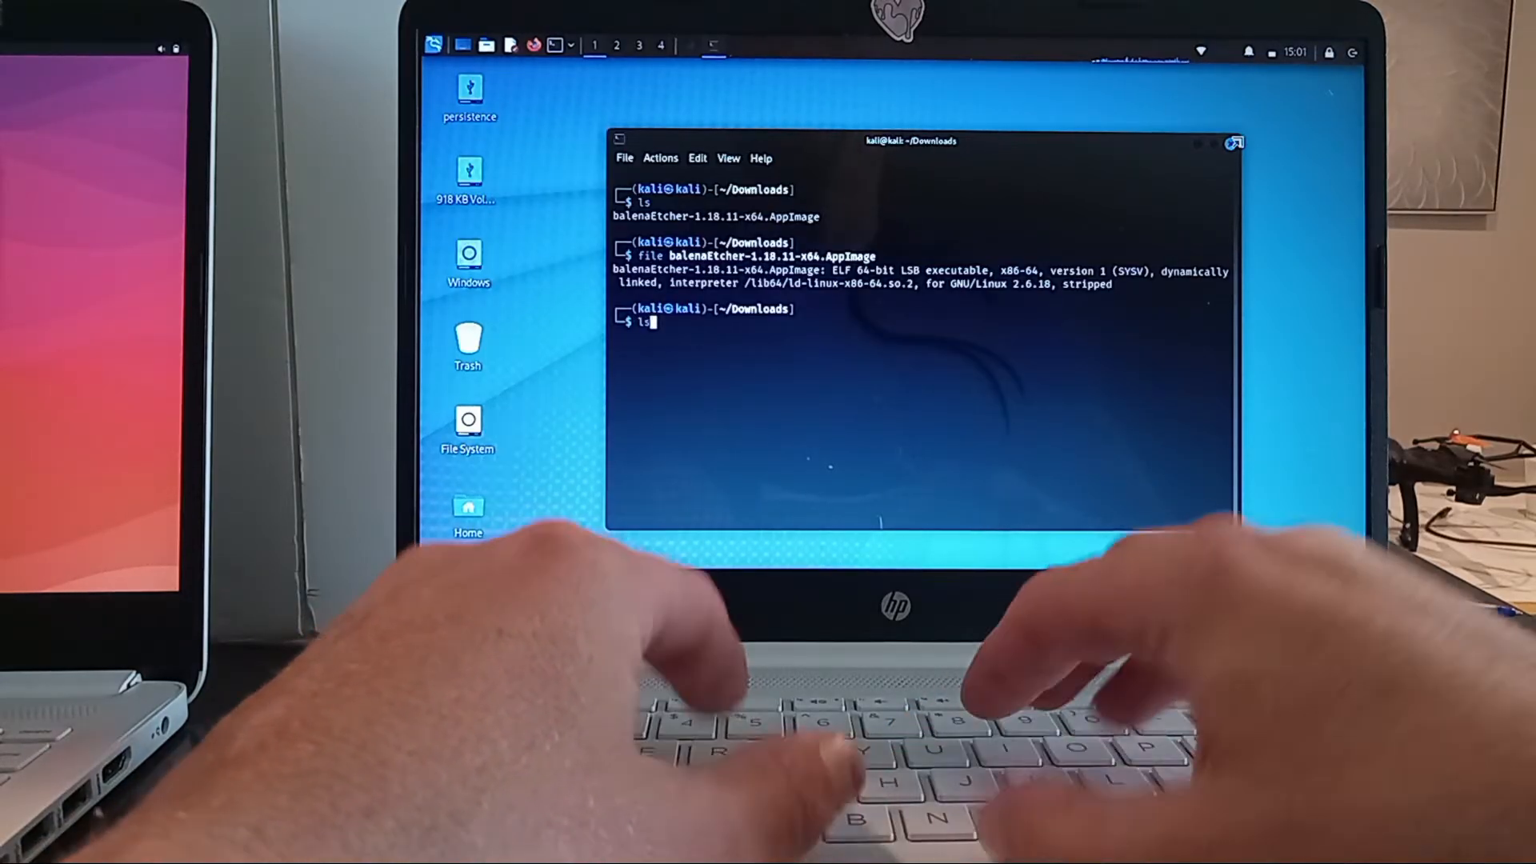
type("-lh")
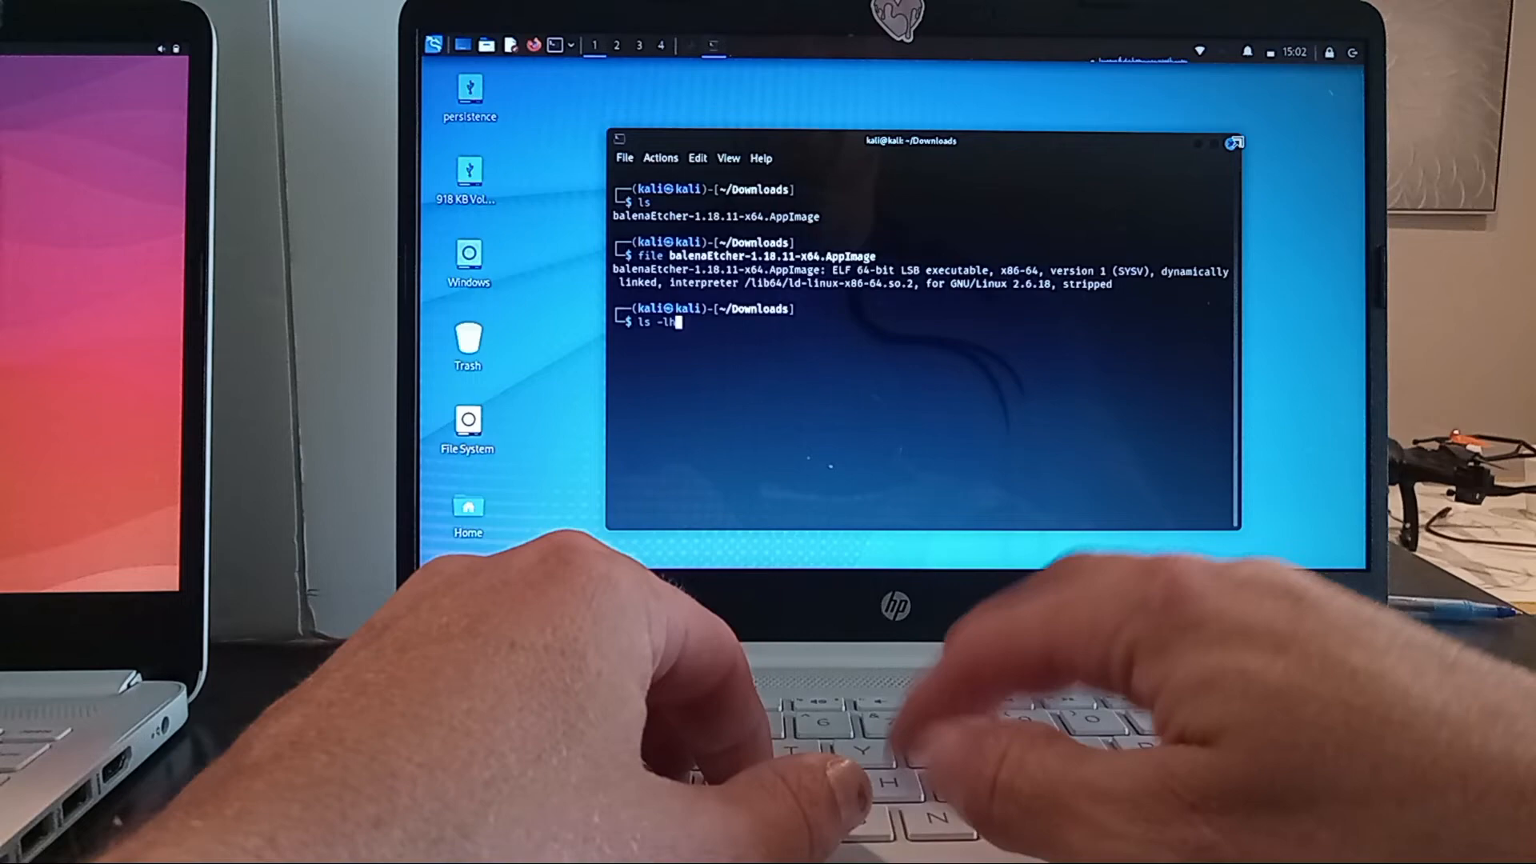
type("balenaEtcher-1.18.11-x64.AppImage")
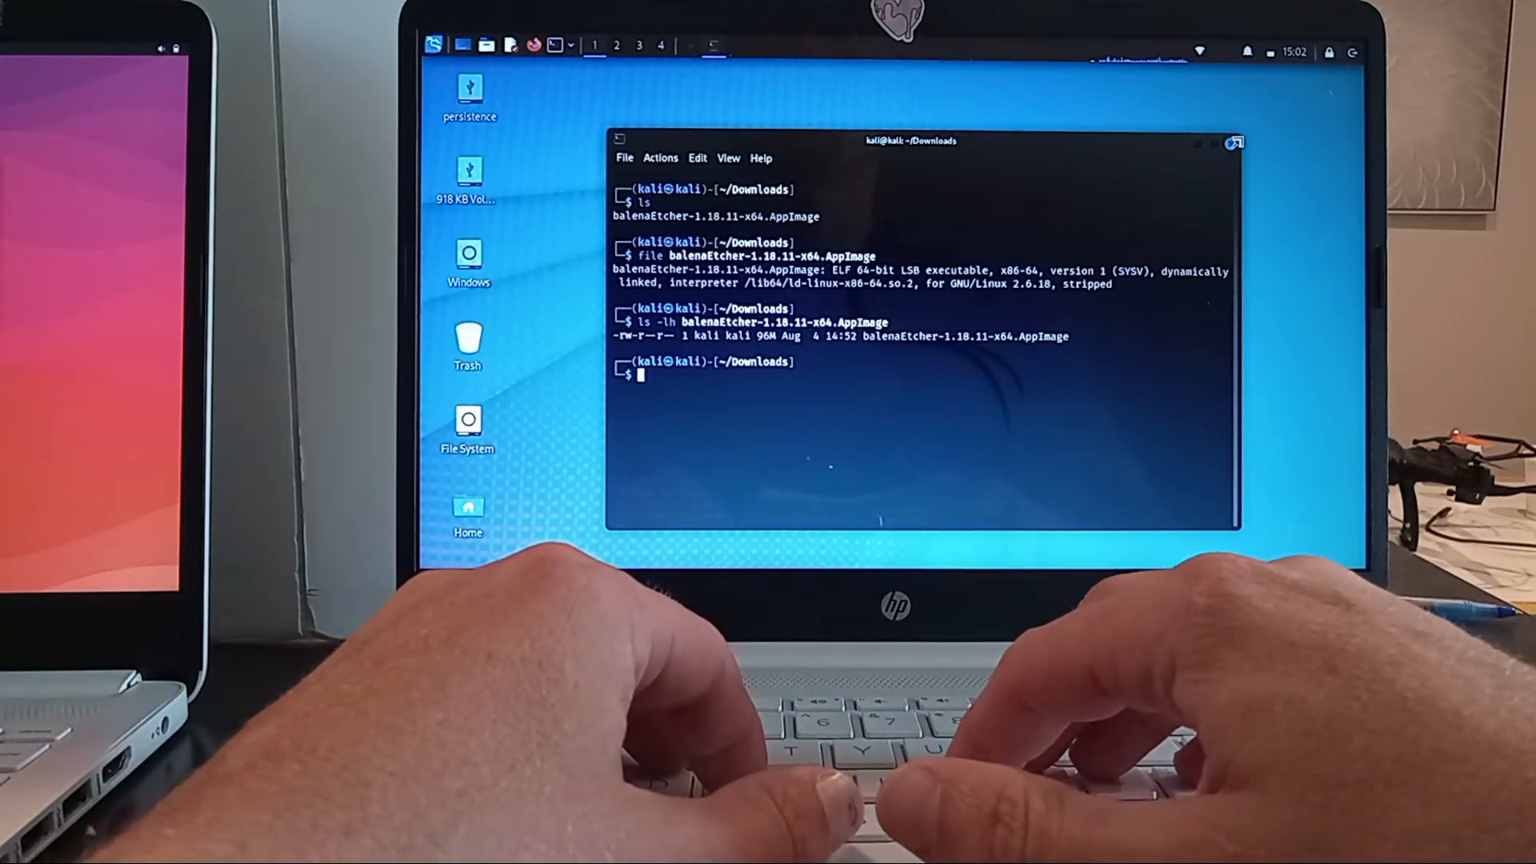
type("clear")
type("chmod +x")
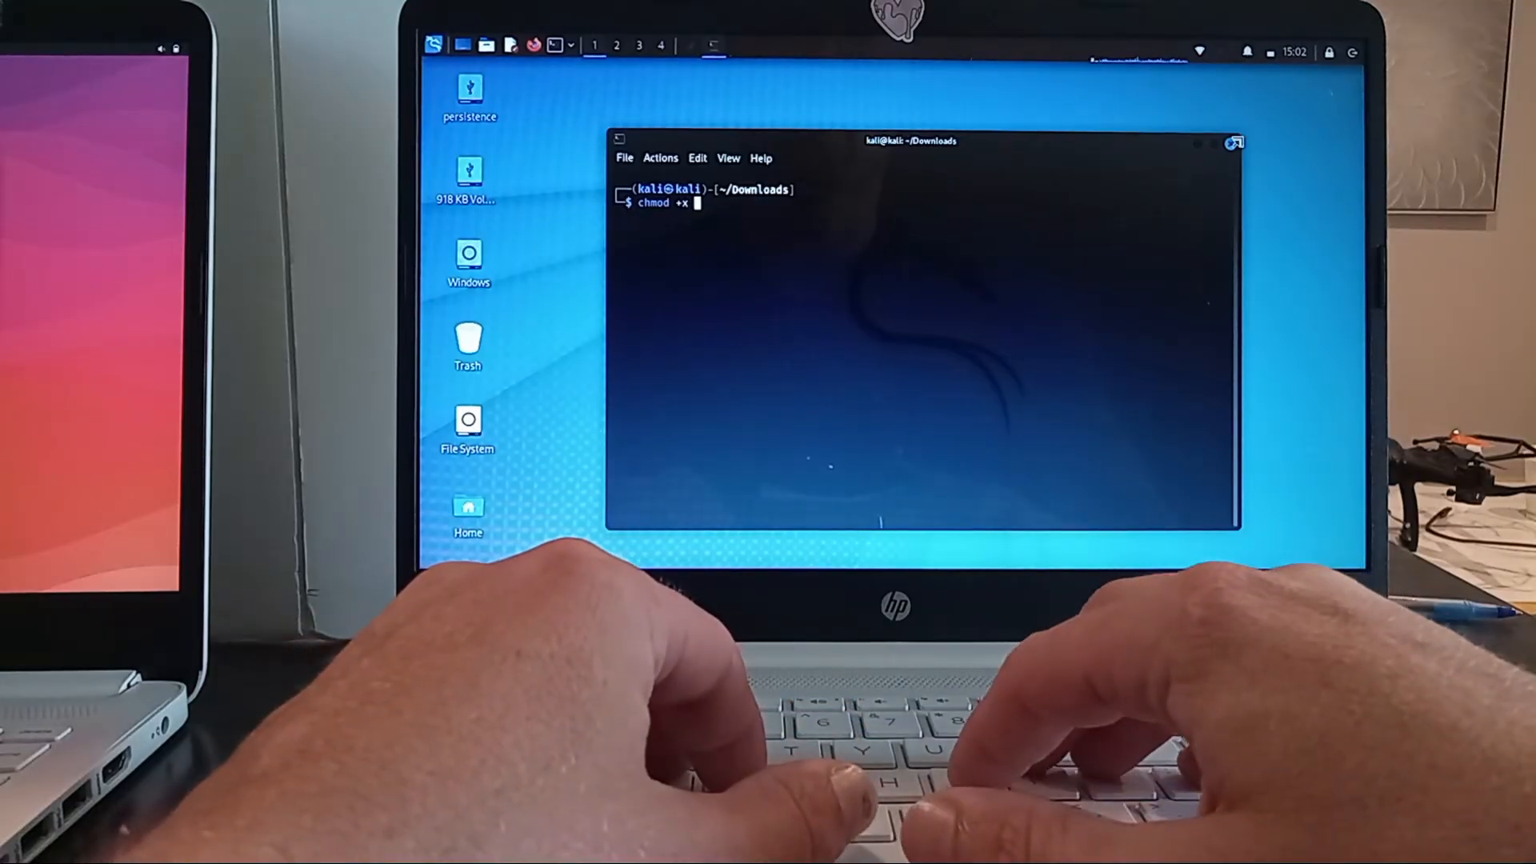
Make balenaEtcher-1.18.11-x64.AppImage executable with chmod +x and confirm rwxr-xr-x via ls -l.
type("balenaEtcher-1.18.11-x64.AppImage")
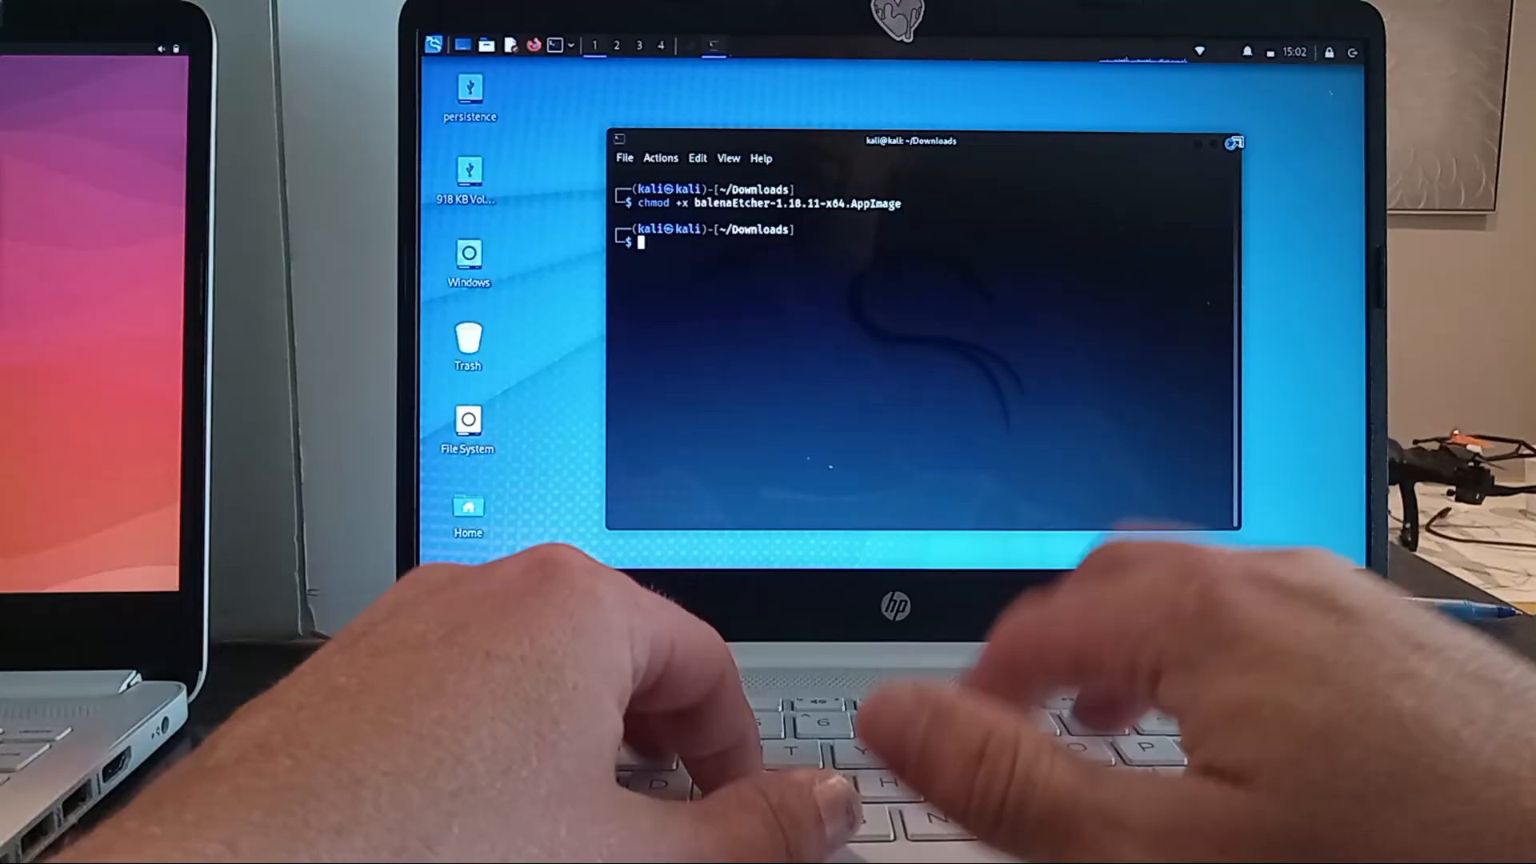
type("ls -lh balenaEtcher-1.18.11-x64.AppImage")
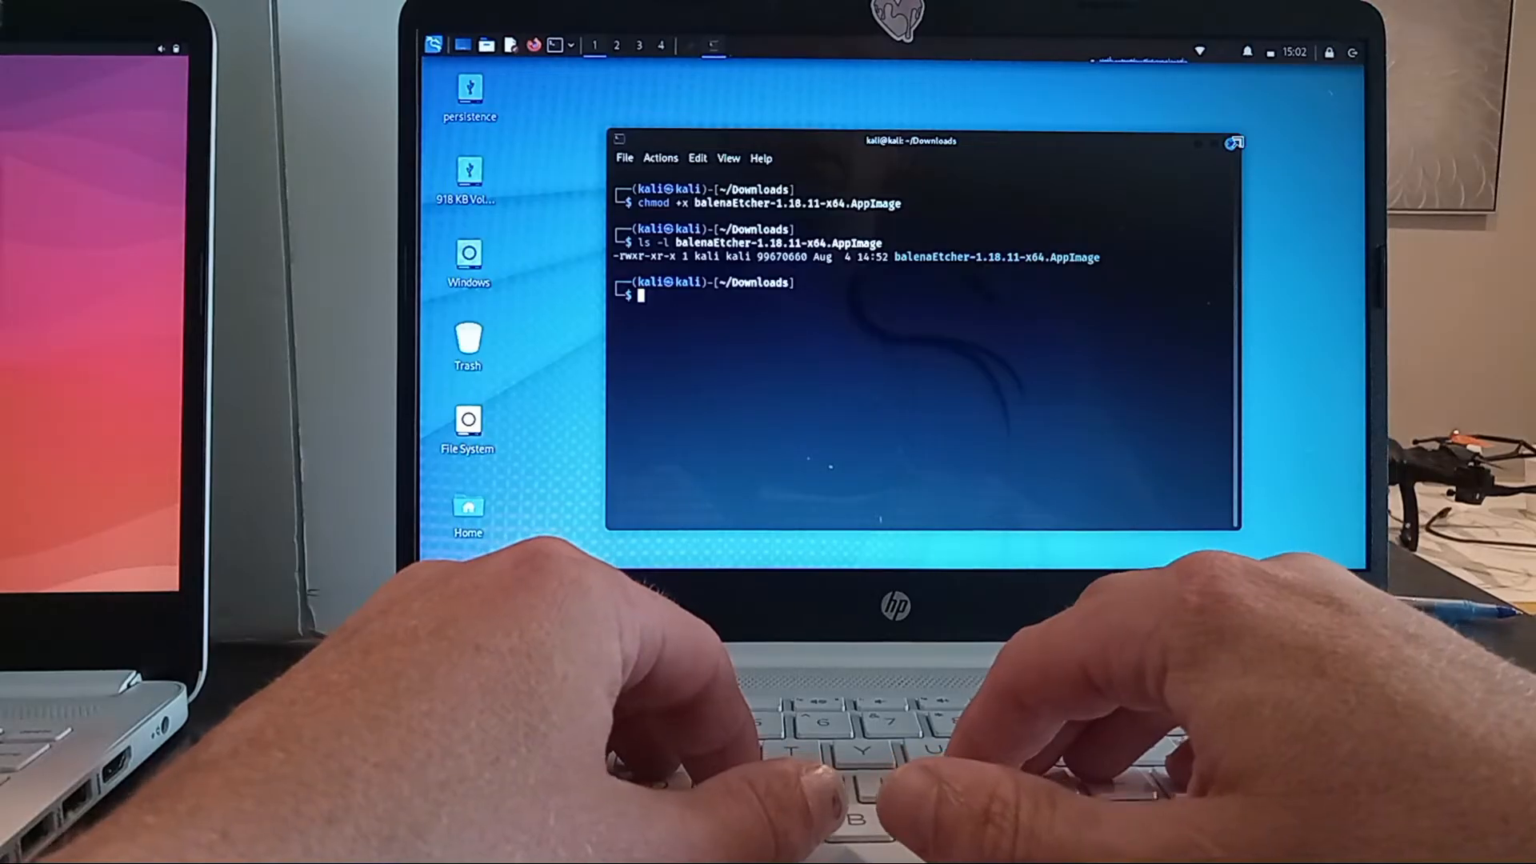
type("clear")
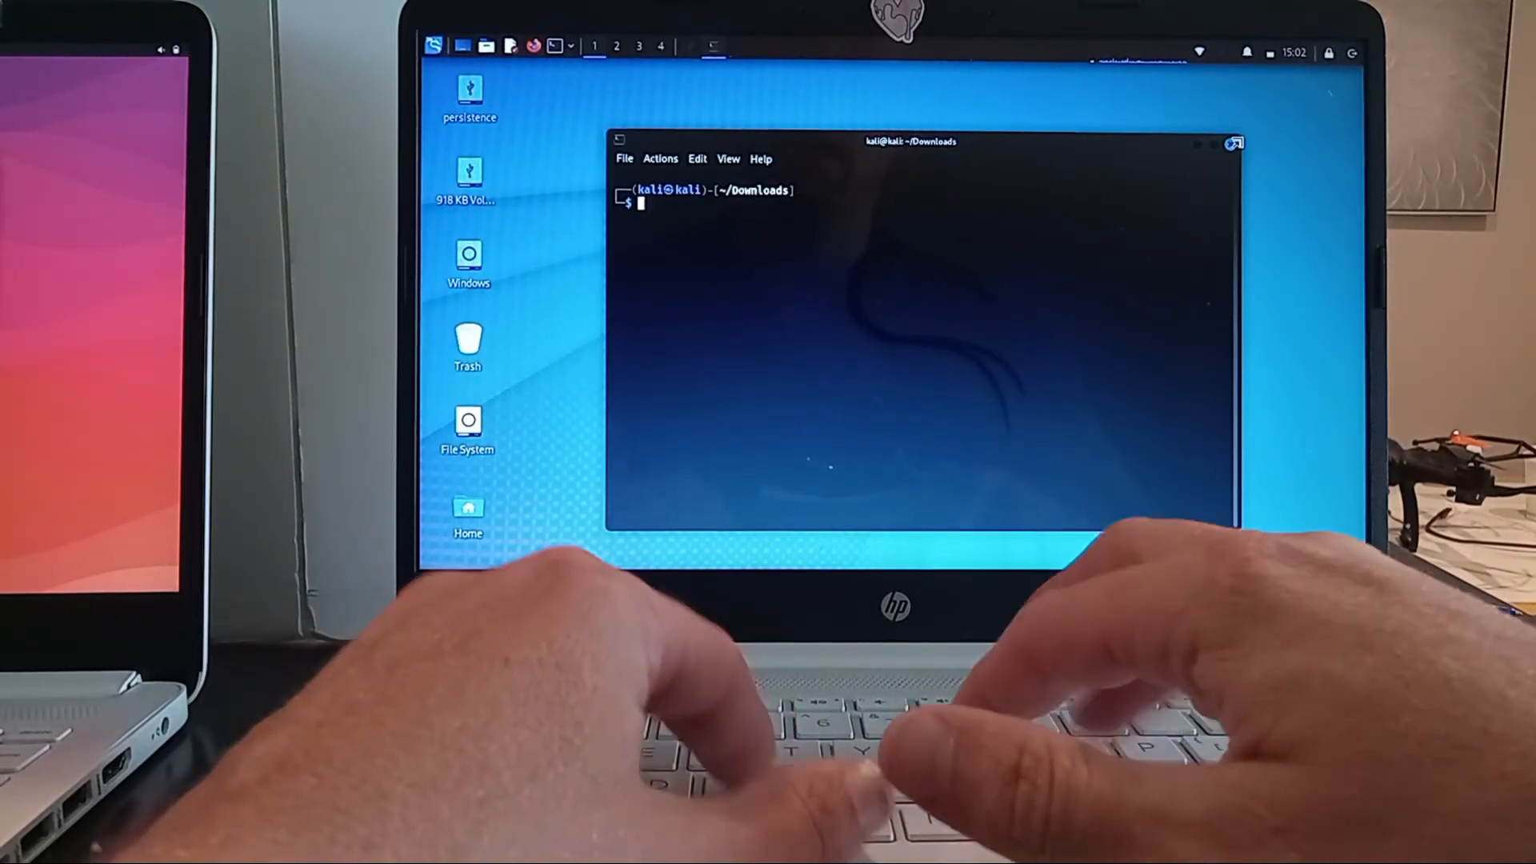
type("ls -l balenaEtcher-1.18.11-x64.AppImage")
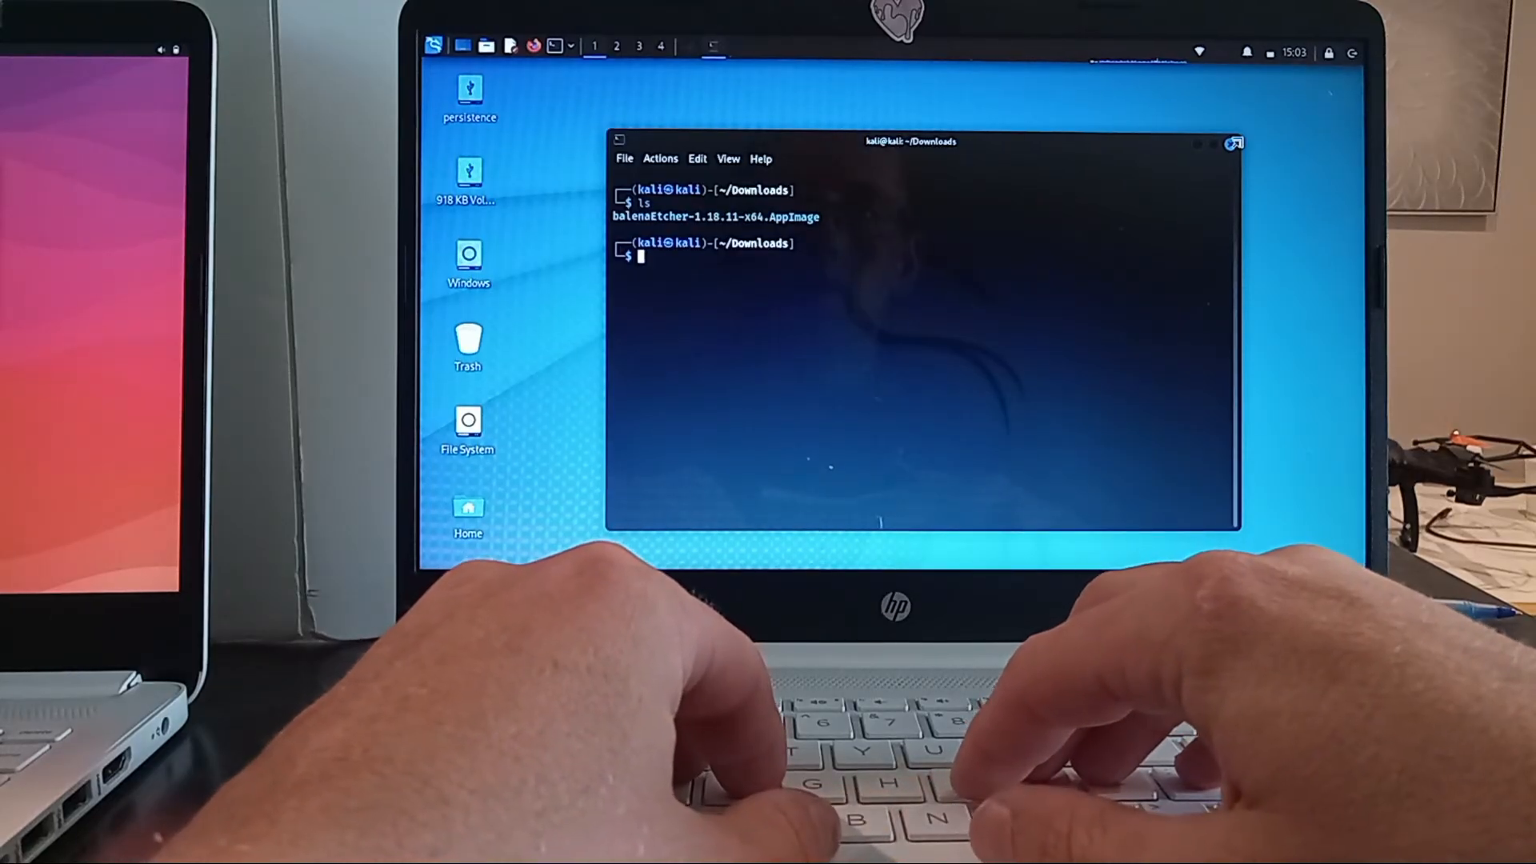
Run ./balenaEtcher-1.18.11-x64.AppImage so the Etcher flashing window starts.
type("./")
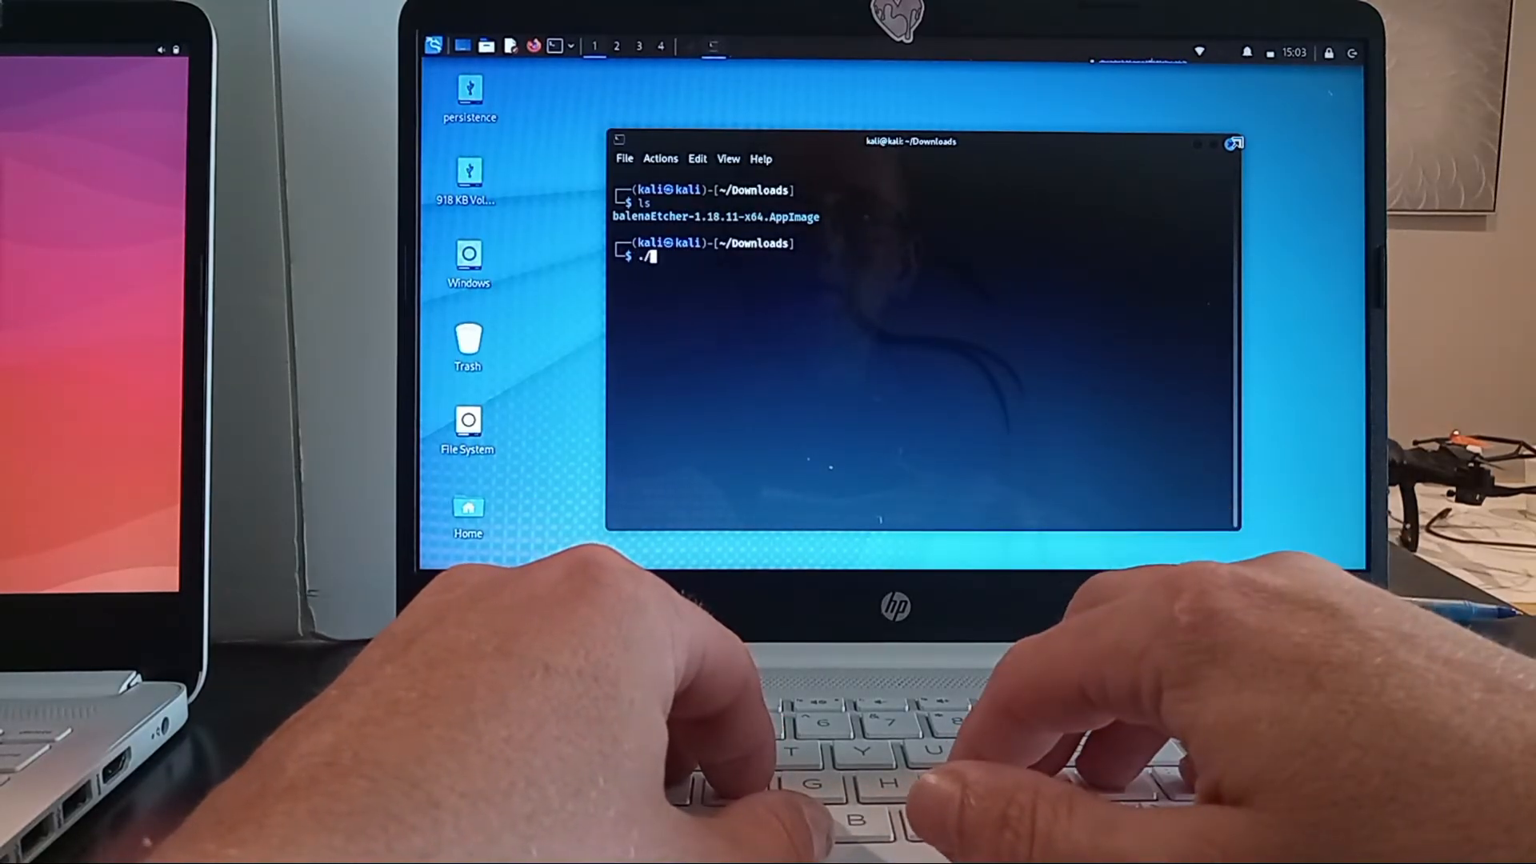
type("balenaEtcher-1.18.11-x64.AppImage")
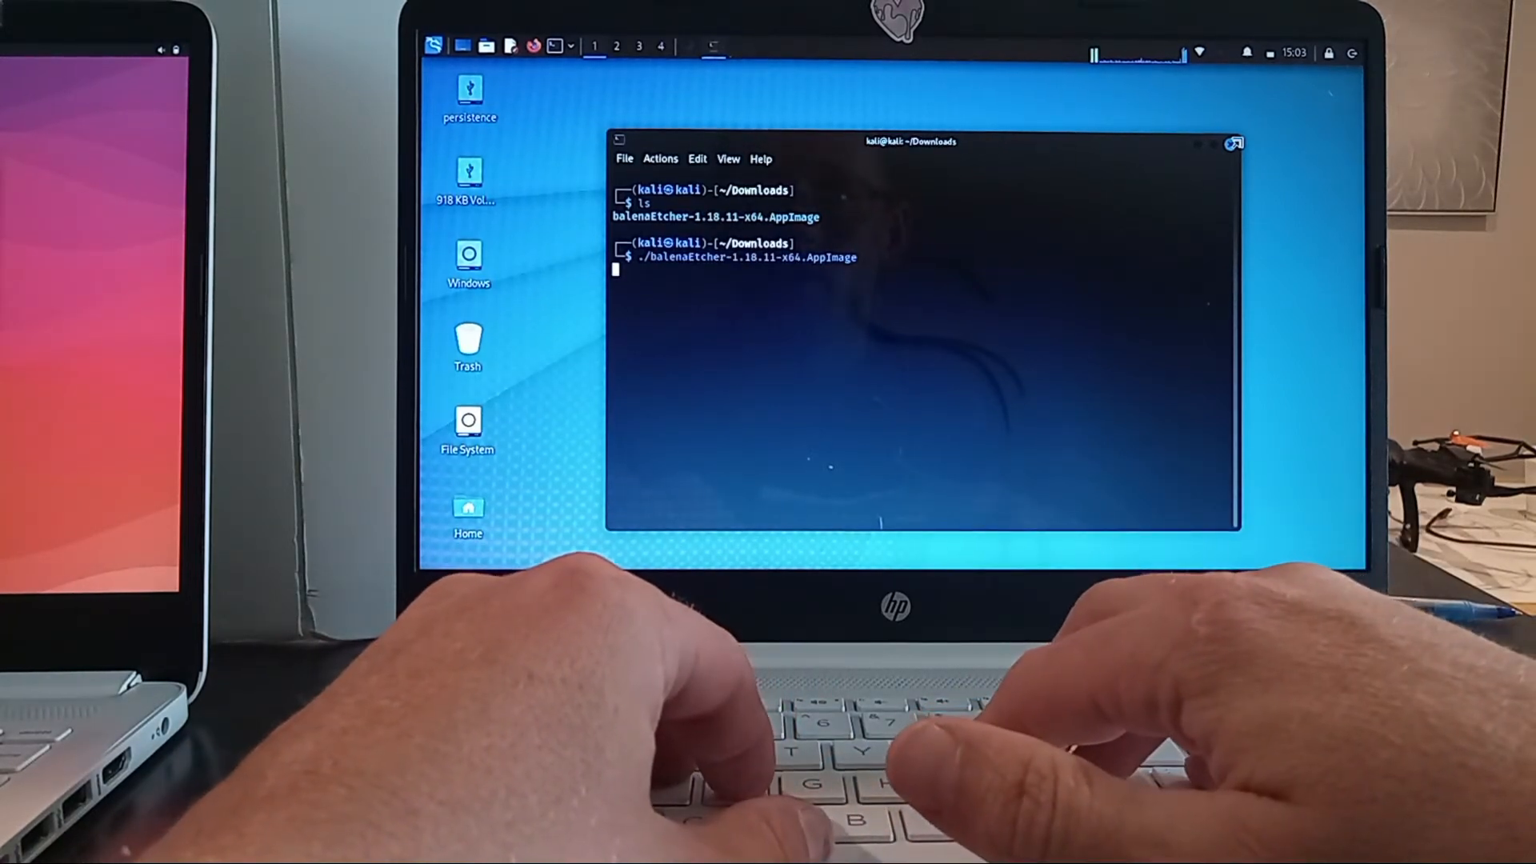
key("Return")
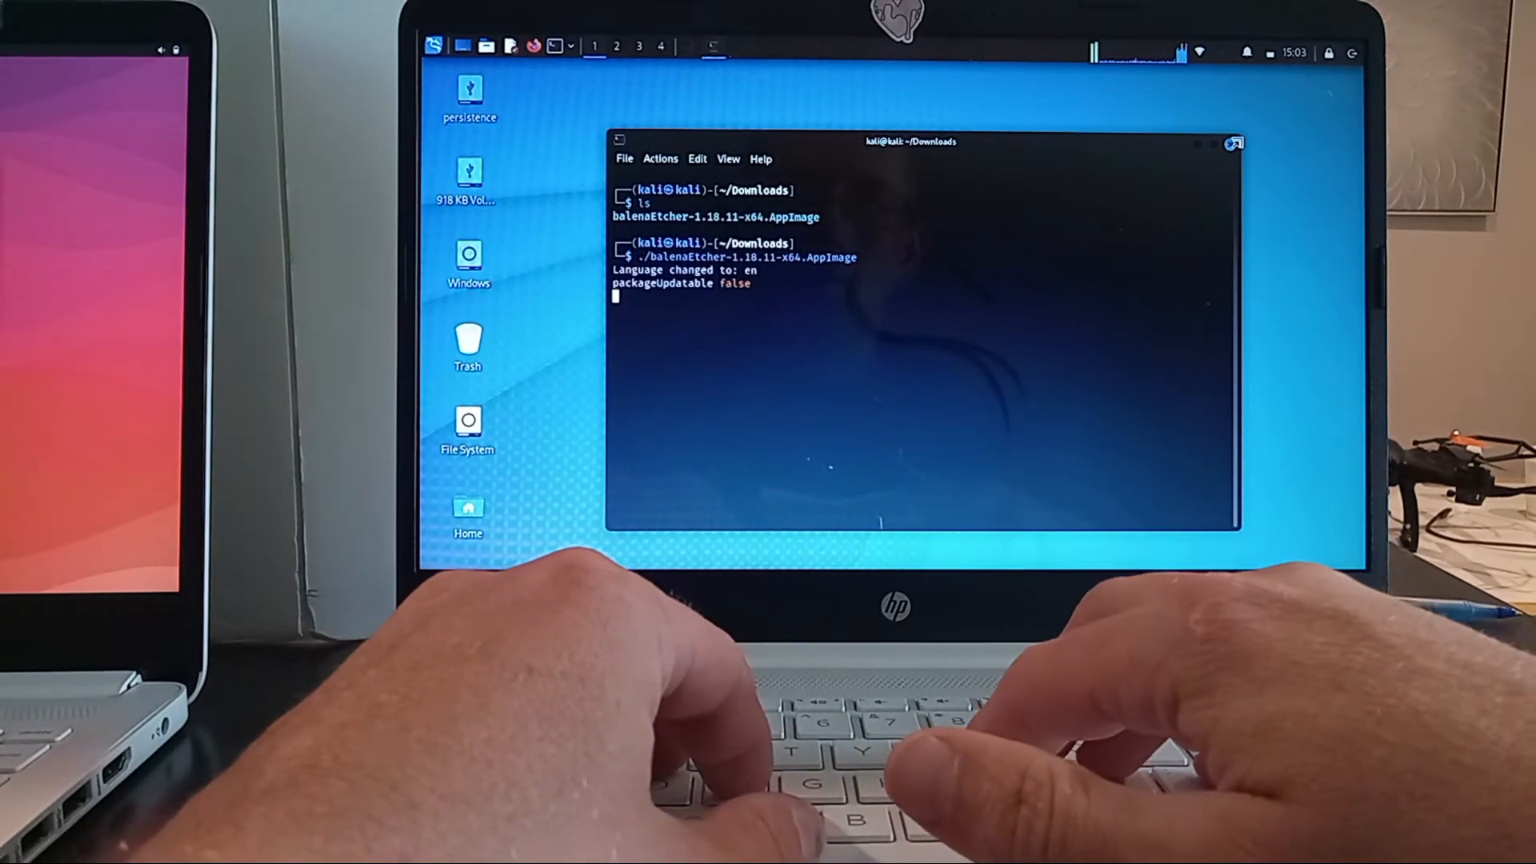
key("Return")
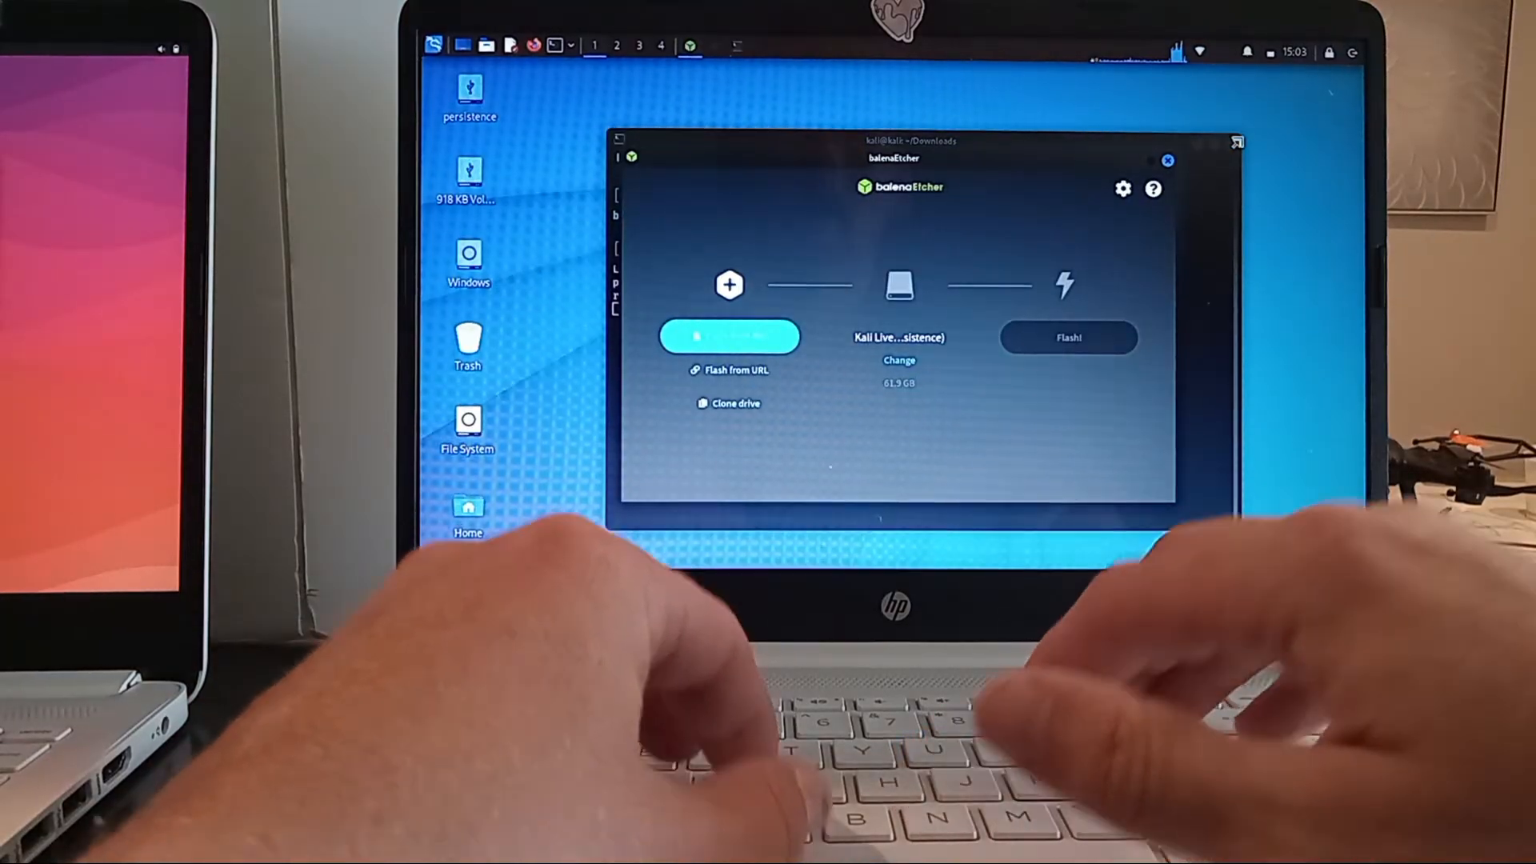